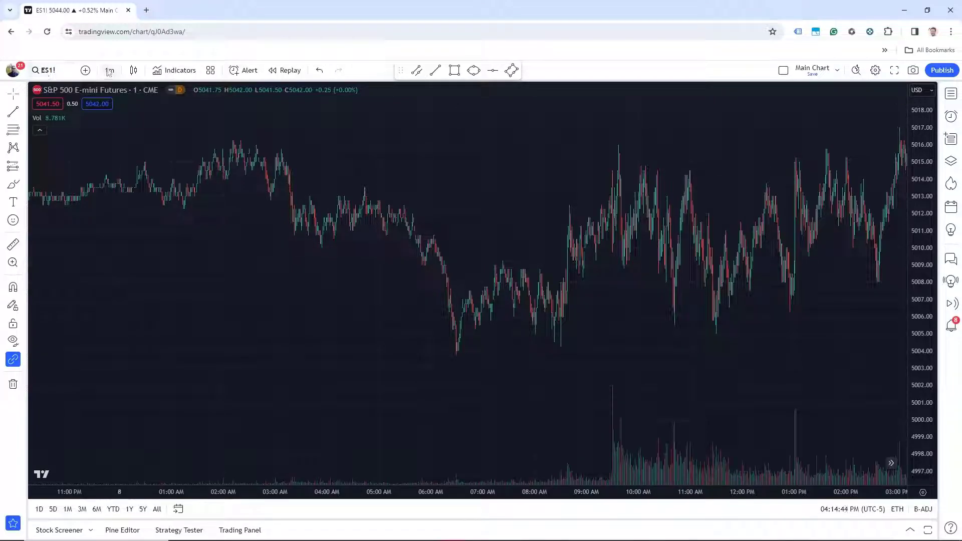
{"action": "mouse_move", "coordinate": [109, 70]}
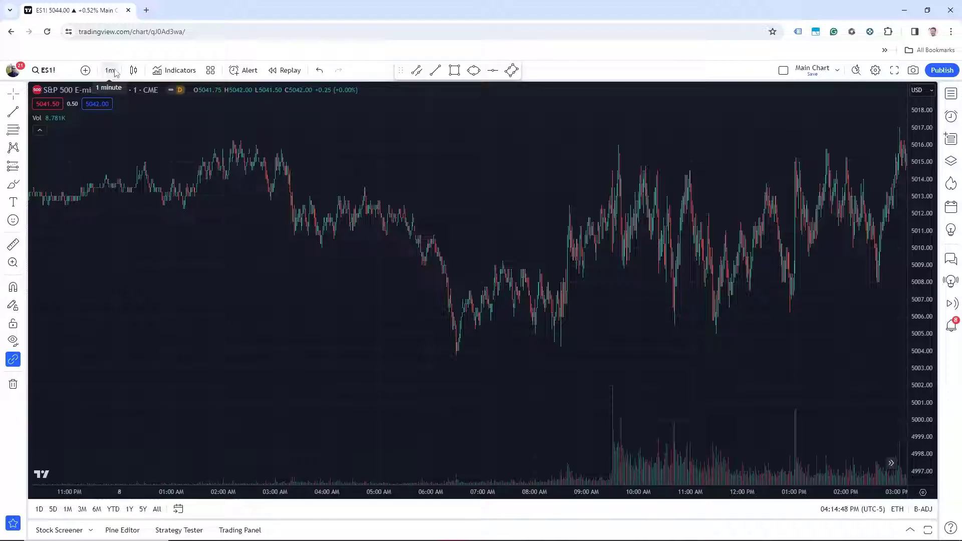
{"action": "mouse_move", "coordinate": [287, 75]}
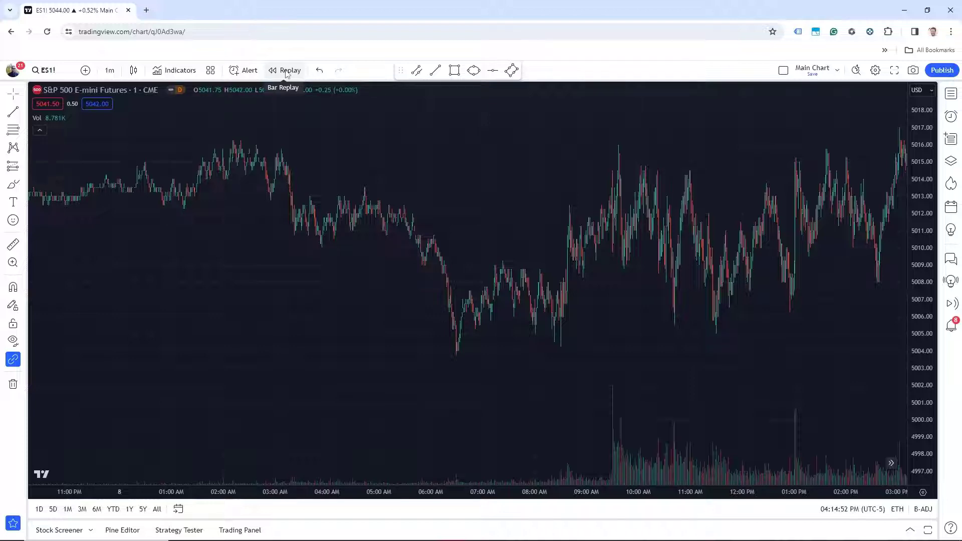
Step: Start bar replay on the one-minute ES chart from around 9:30 AM on 8 Feb 2024
{"action": "left_click", "coordinate": [287, 70]}
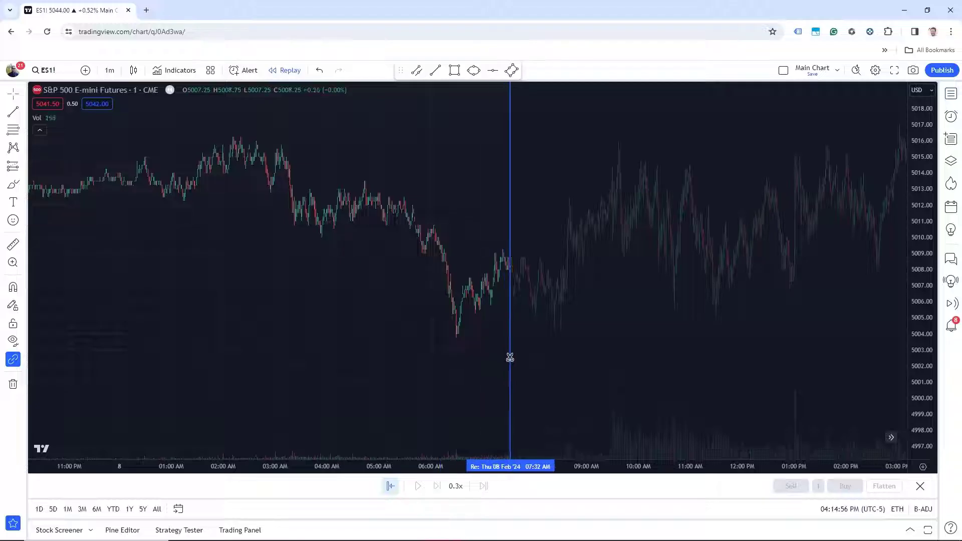
{"action": "left_click_drag", "start_coordinate": [510, 356], "coordinate": [610, 287]}
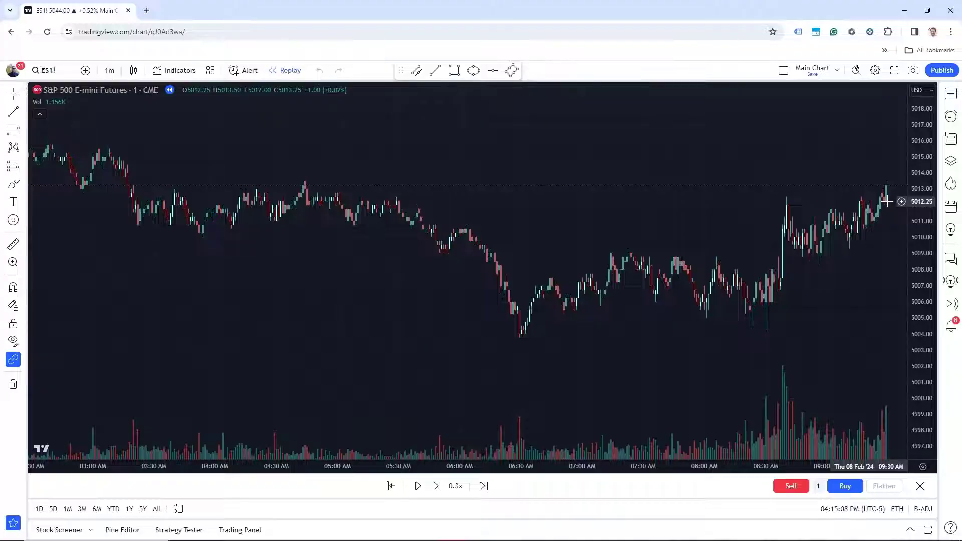
Step: Keep the replay speed at 0.3x and start playback so new one-minute bars form
{"action": "left_click", "coordinate": [455, 487]}
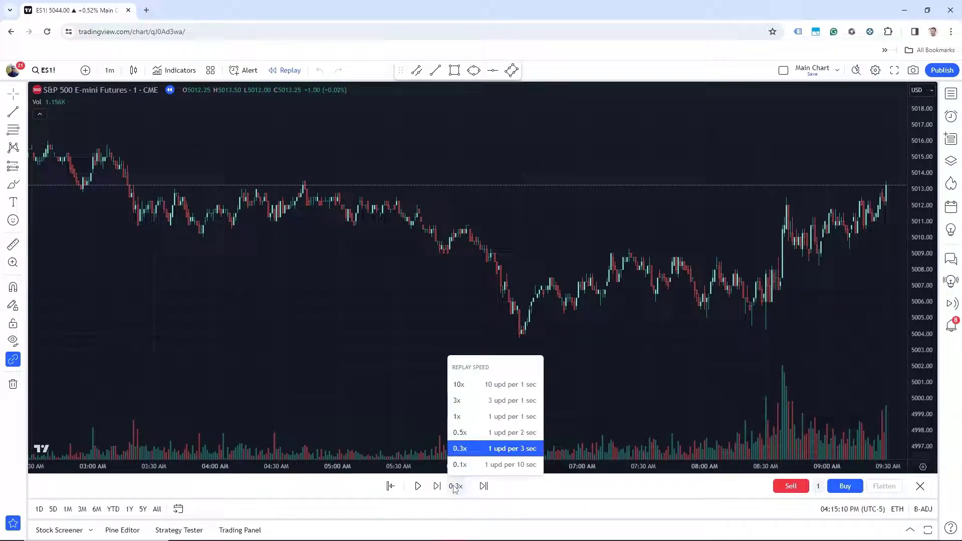
{"action": "mouse_move", "coordinate": [459, 422]}
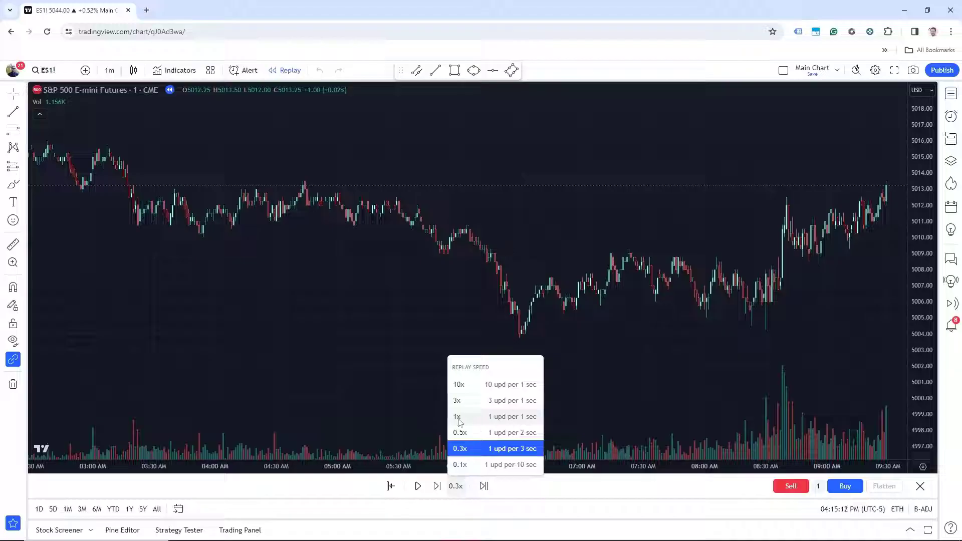
{"action": "mouse_move", "coordinate": [512, 428]}
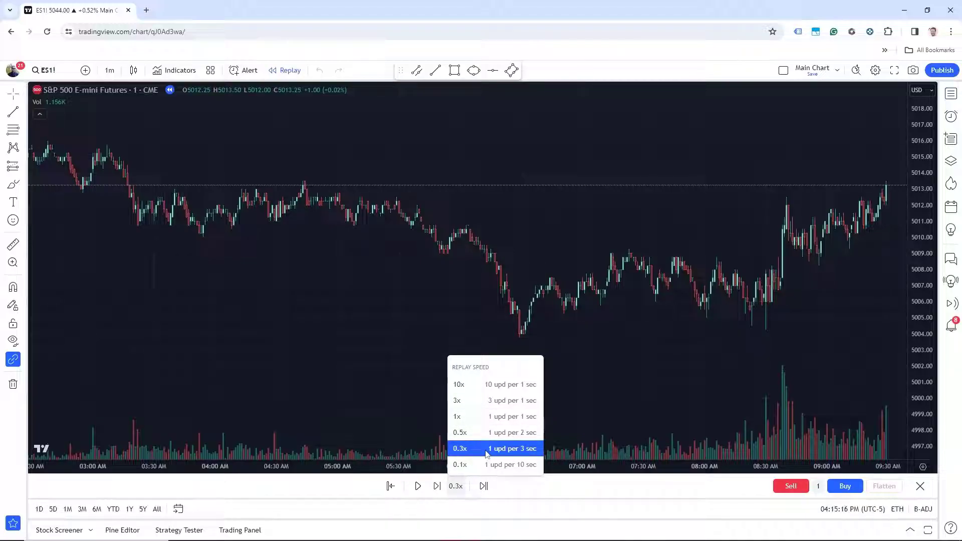
{"action": "mouse_move", "coordinate": [481, 454]}
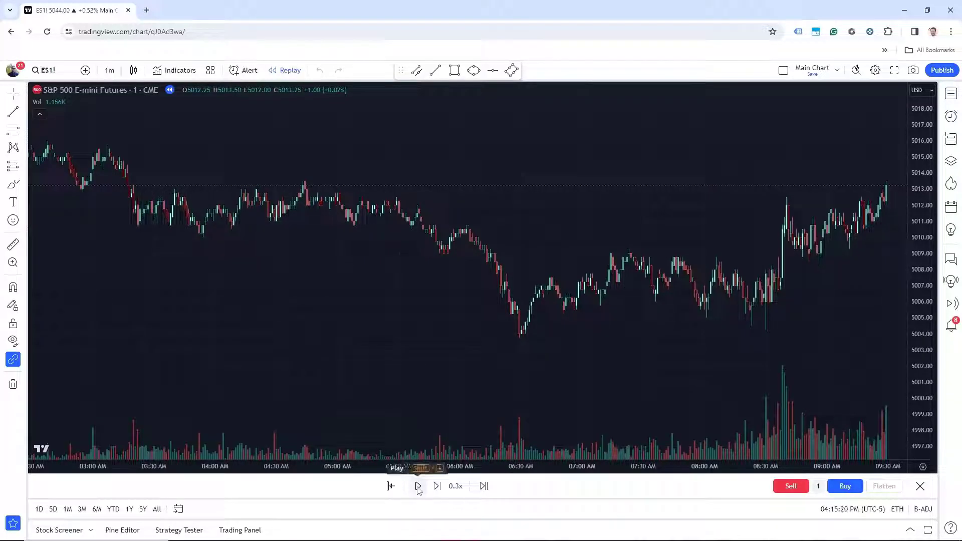
{"action": "left_click", "coordinate": [417, 486]}
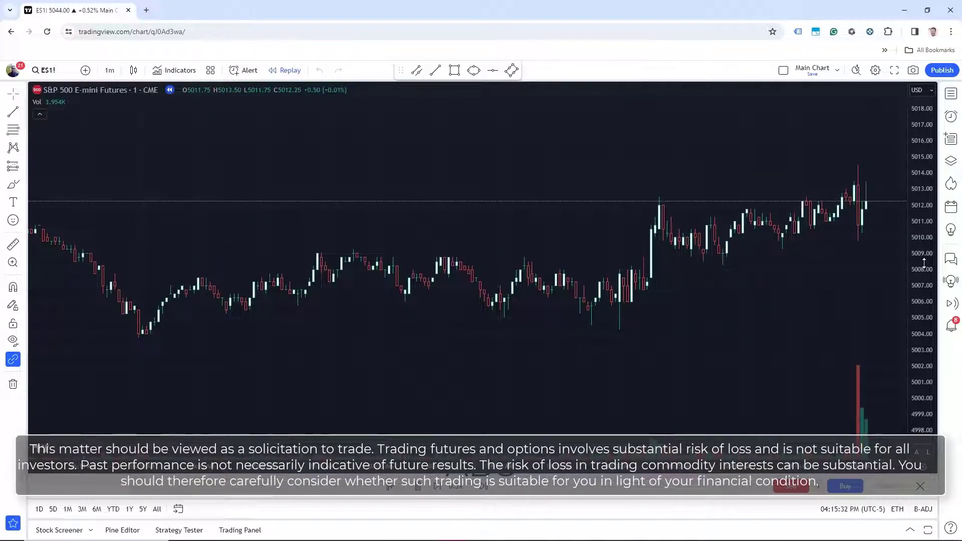
Step: Draw a trend line under the rising lows from about 08:23 AM, then sell one contract
{"action": "left_click", "coordinate": [920, 486]}
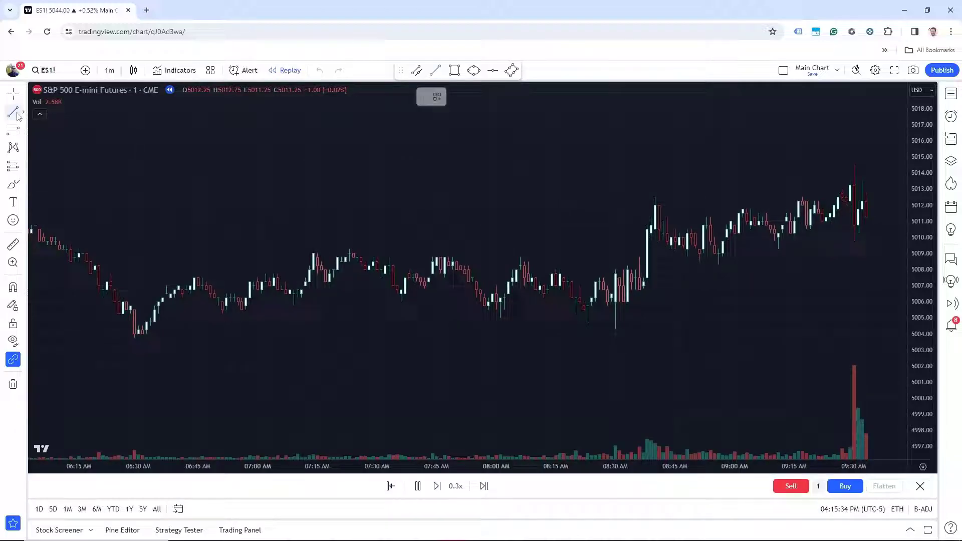
{"action": "mouse_move", "coordinate": [587, 316]}
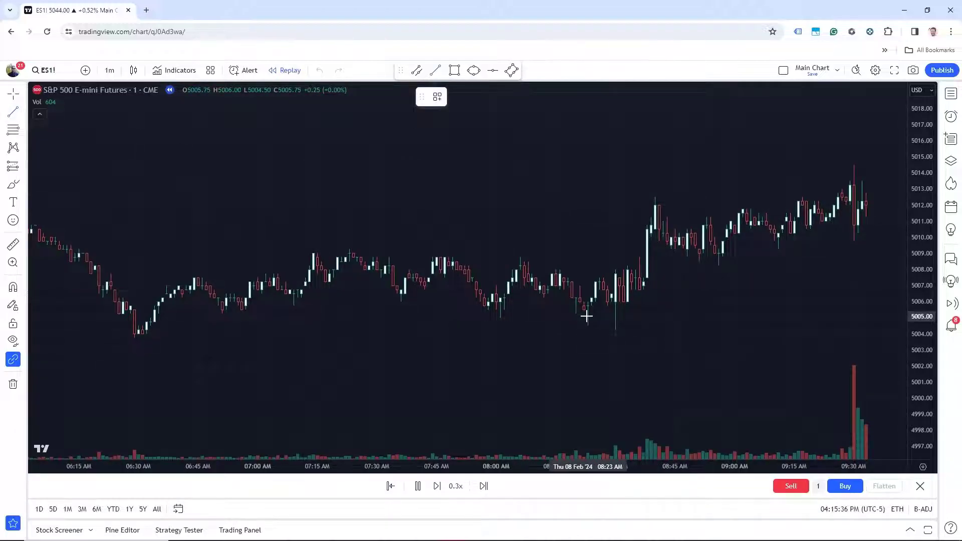
{"action": "left_click_drag", "start_coordinate": [584, 317], "coordinate": [884, 193]}
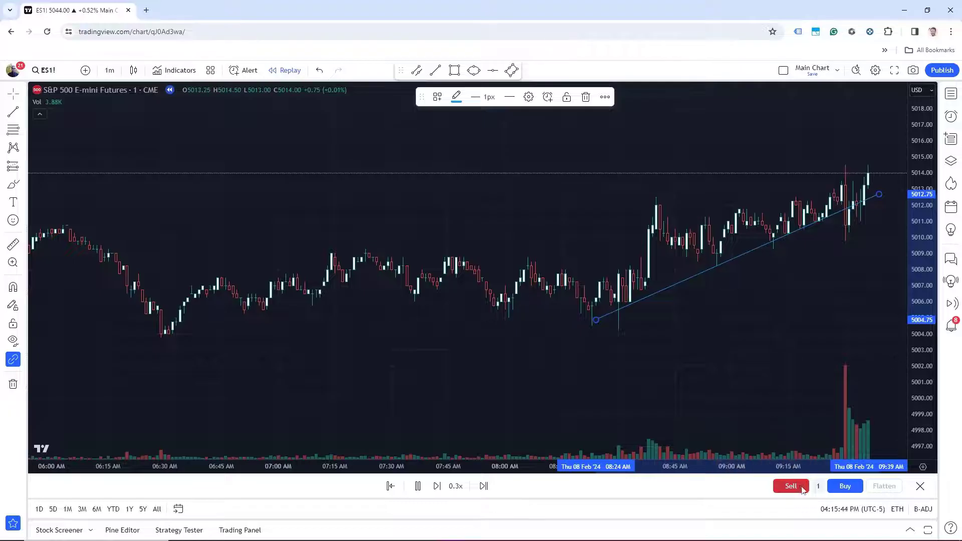
{"action": "left_click", "coordinate": [418, 486]}
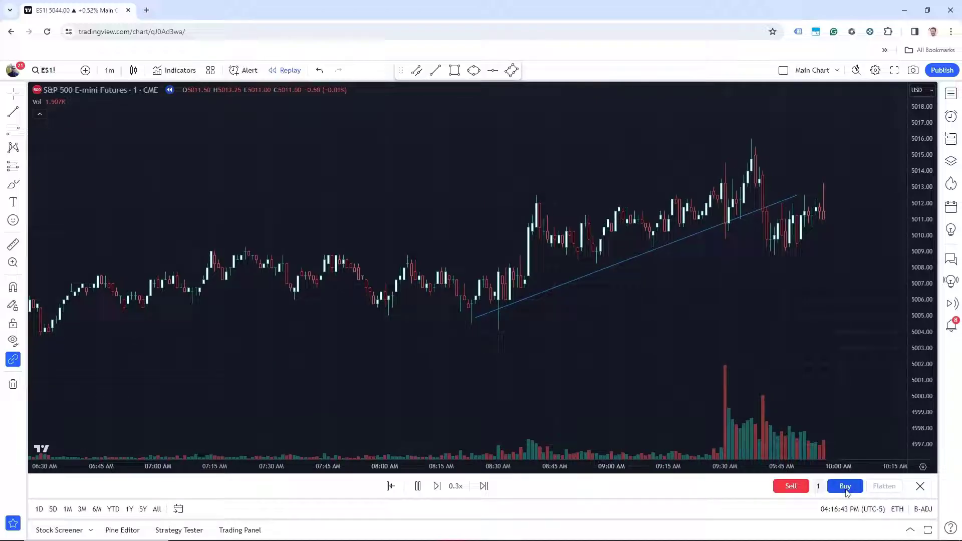
Step: Buy to close the short for +62.50 USD and confirm leaving bar replay mode
{"action": "left_click", "coordinate": [845, 486]}
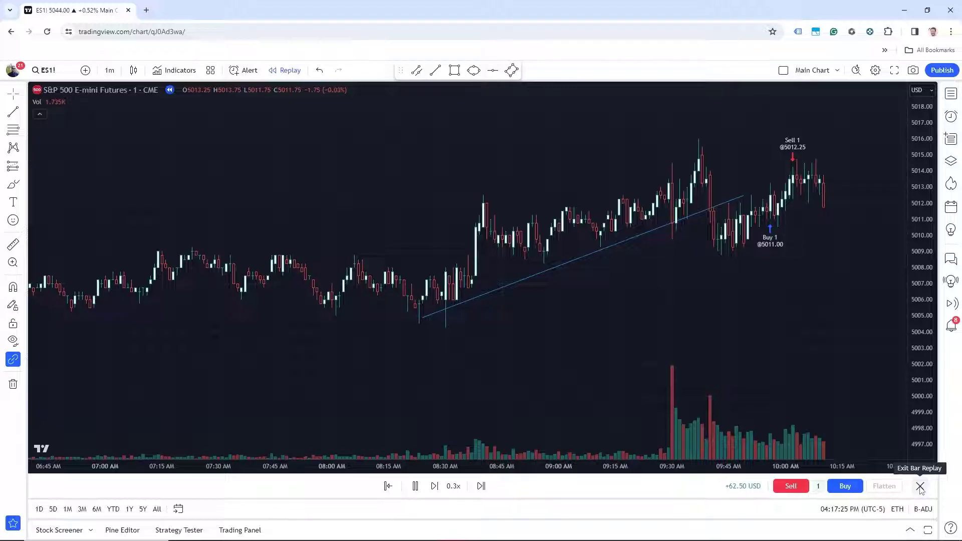
{"action": "left_click", "coordinate": [920, 486]}
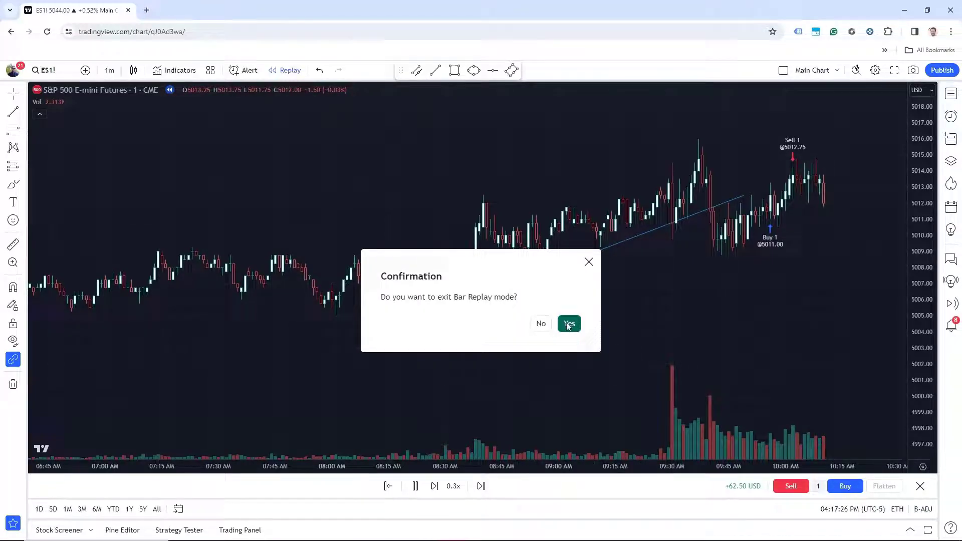
{"action": "left_click", "coordinate": [568, 323]}
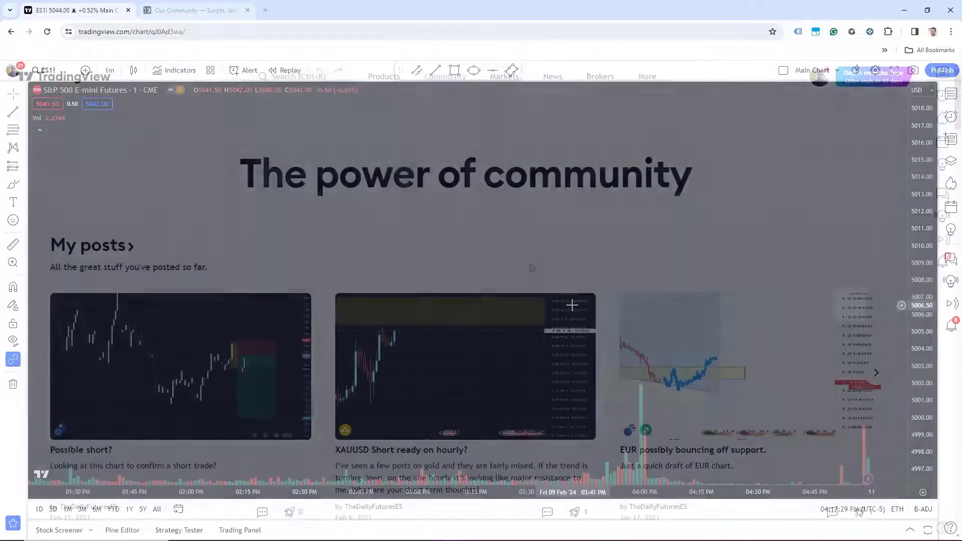
Step: Browse the community Scripts page filtered to Indicators, down to popular scripts like Session Sweeps
{"action": "left_click", "coordinate": [196, 10]}
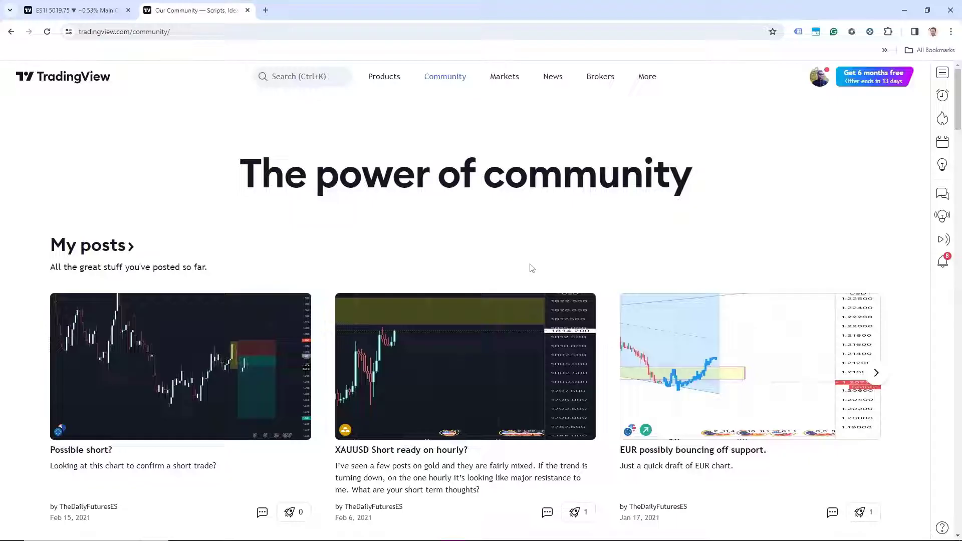
{"action": "mouse_move", "coordinate": [499, 256]}
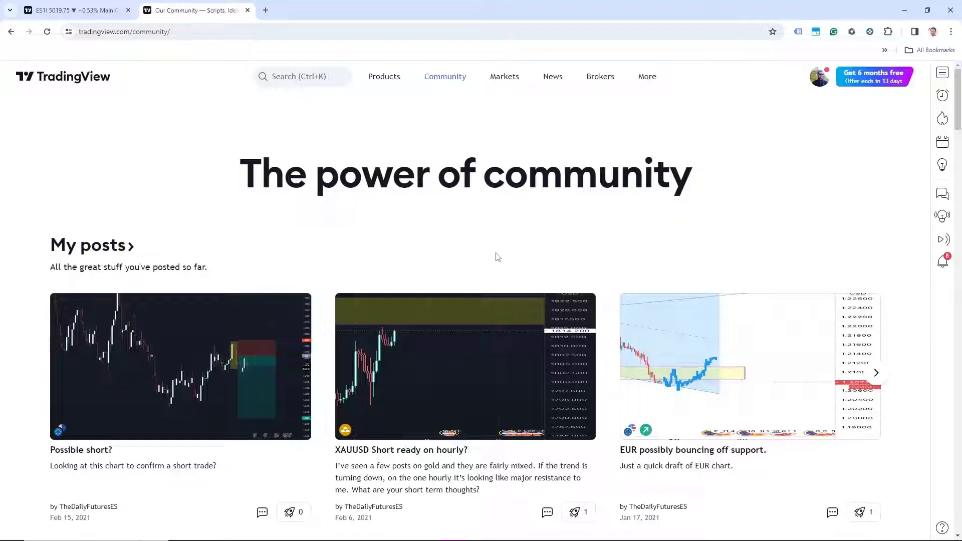
{"action": "left_click", "coordinate": [444, 76]}
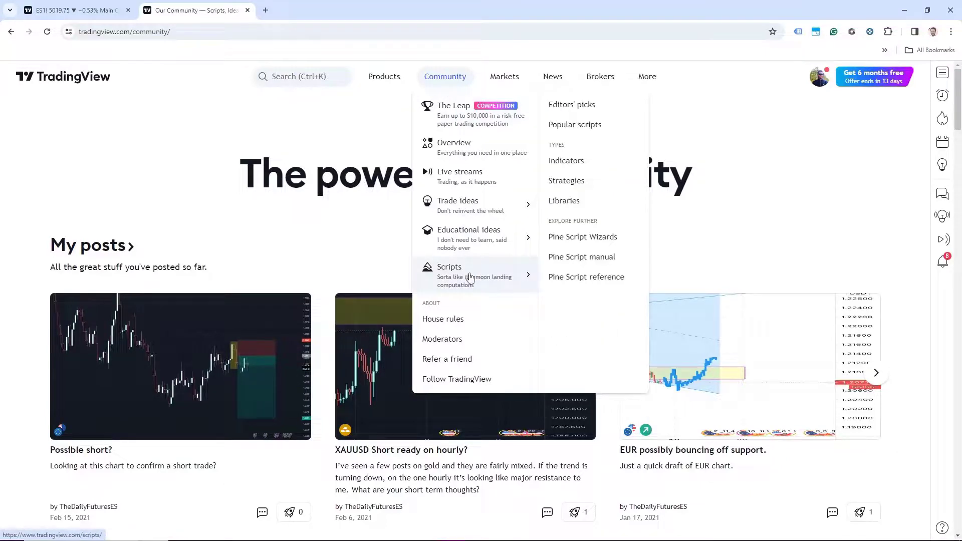
{"action": "left_click", "coordinate": [449, 267]}
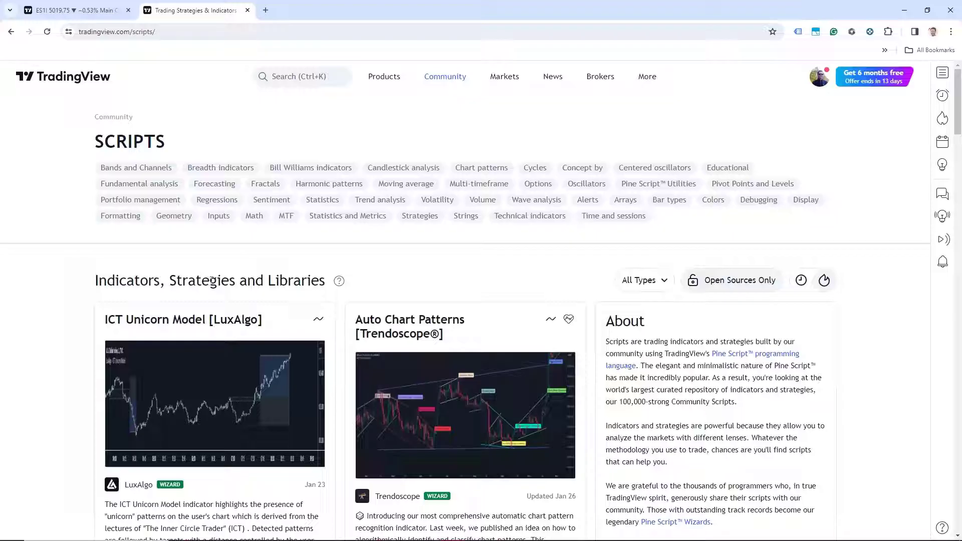
{"action": "mouse_move", "coordinate": [643, 277]}
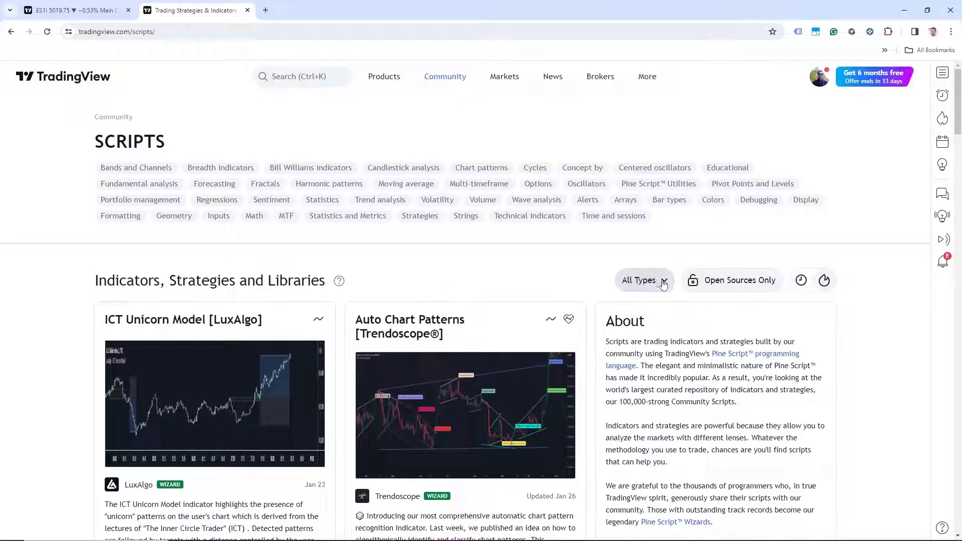
{"action": "left_click", "coordinate": [644, 280]}
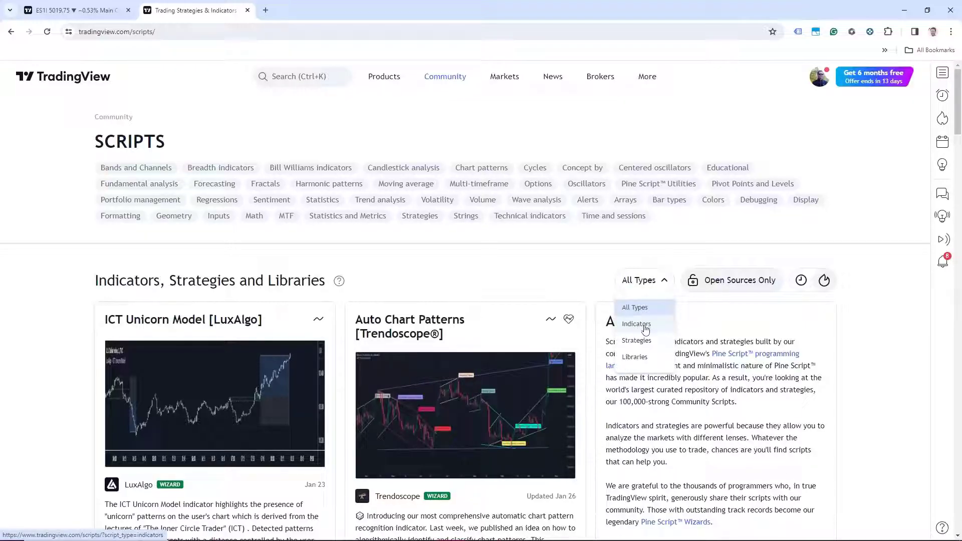
{"action": "left_click", "coordinate": [636, 323]}
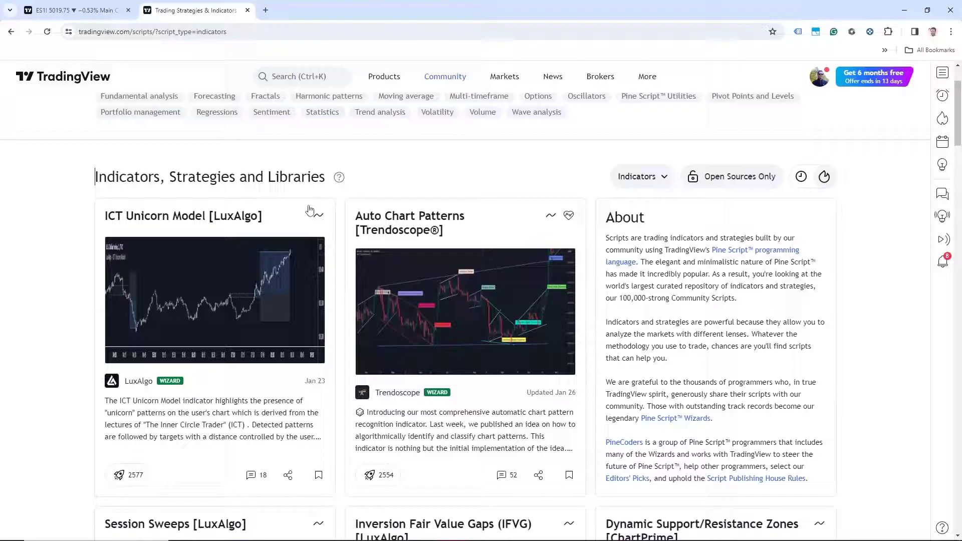
{"action": "scroll", "scroll_direction": "down", "scroll_amount": 3}
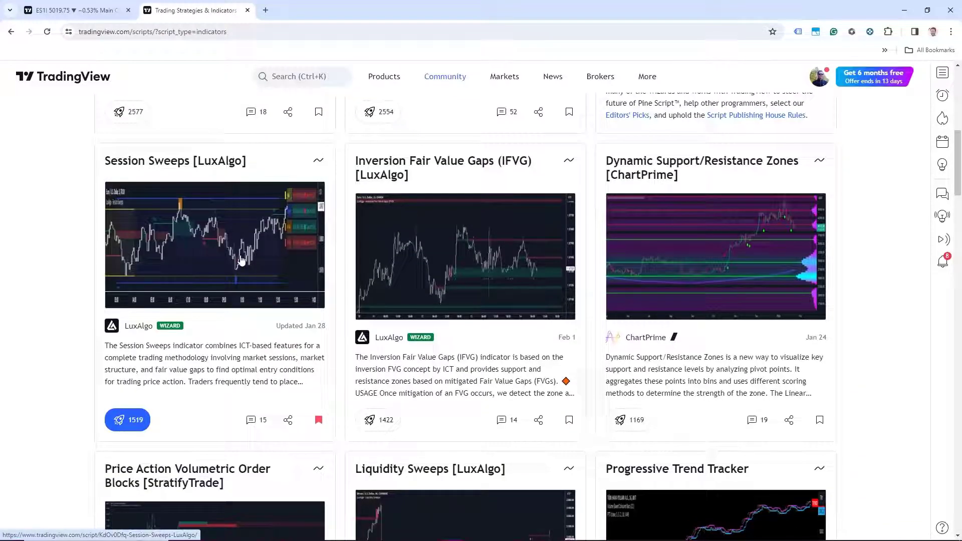
{"action": "mouse_move", "coordinate": [186, 244]}
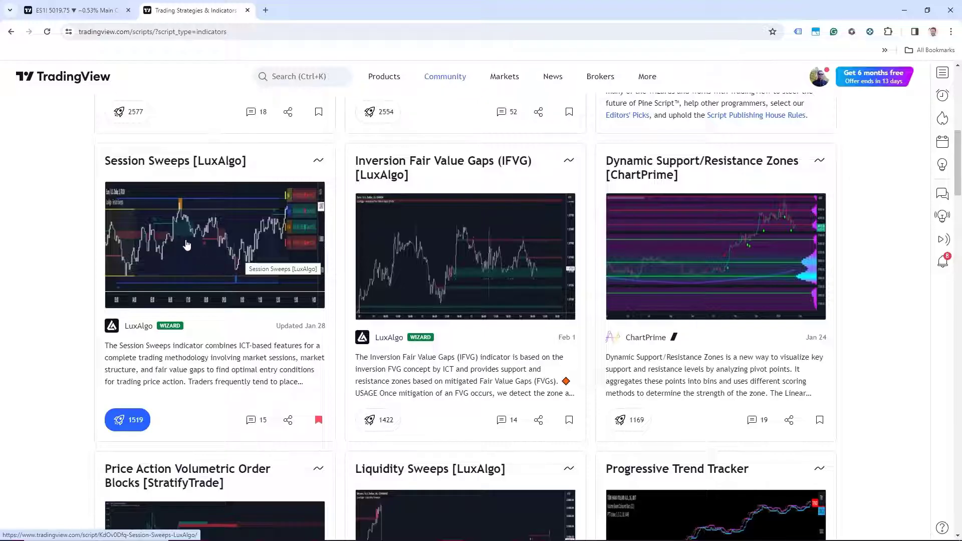
{"action": "mouse_move", "coordinate": [241, 253]}
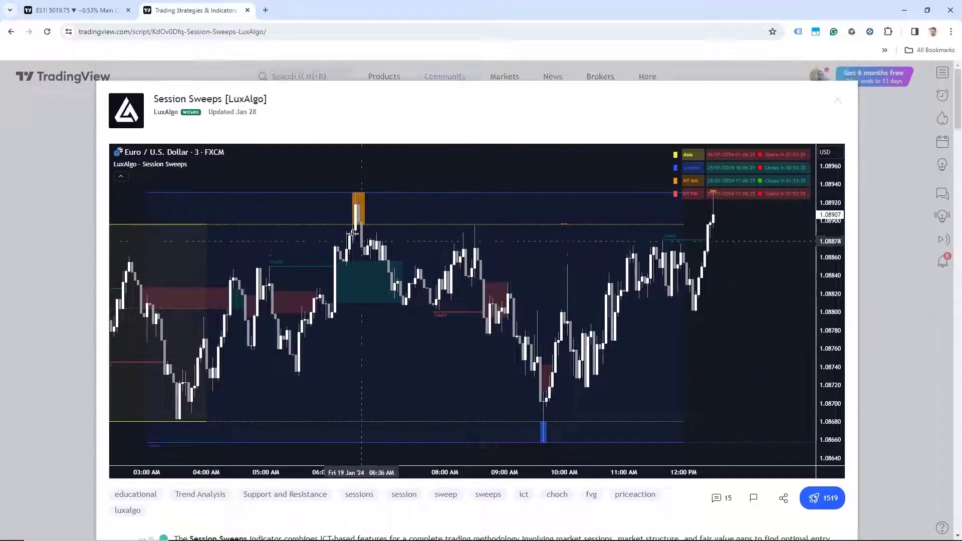
{"action": "mouse_move", "coordinate": [518, 228]}
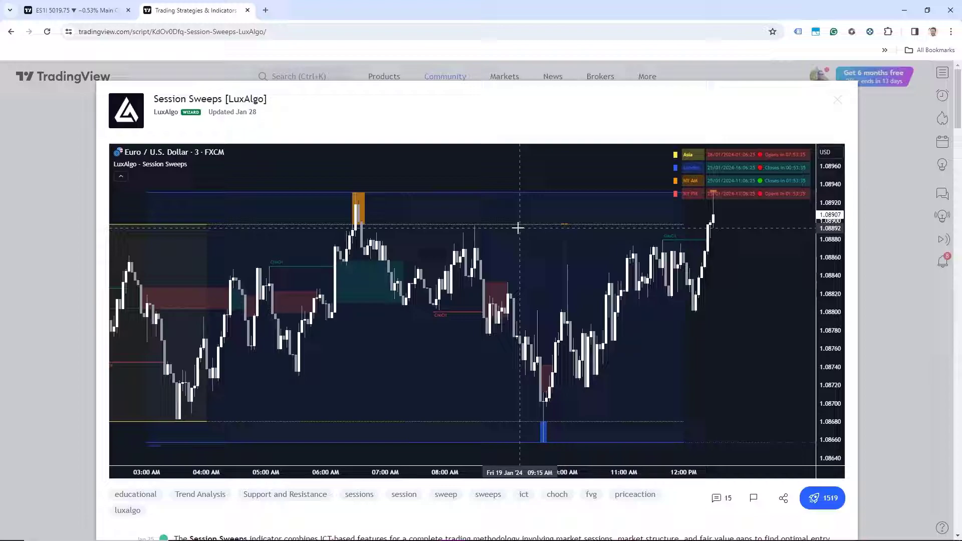
{"action": "mouse_move", "coordinate": [488, 252]}
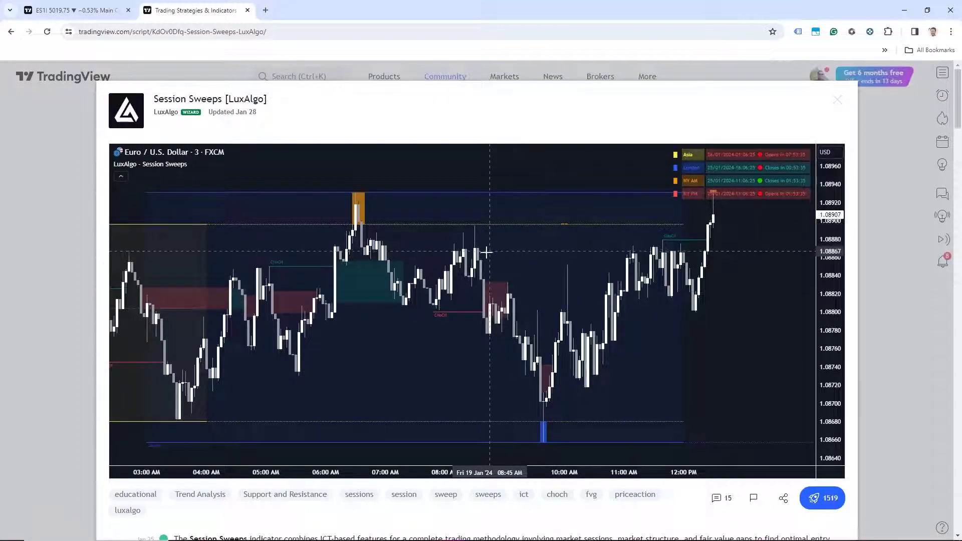
Step: Expand the full Session Sweeps [LuxAlgo] source code, then return to the ES futures chart
{"action": "scroll", "scroll_direction": "down", "scroll_amount": 3}
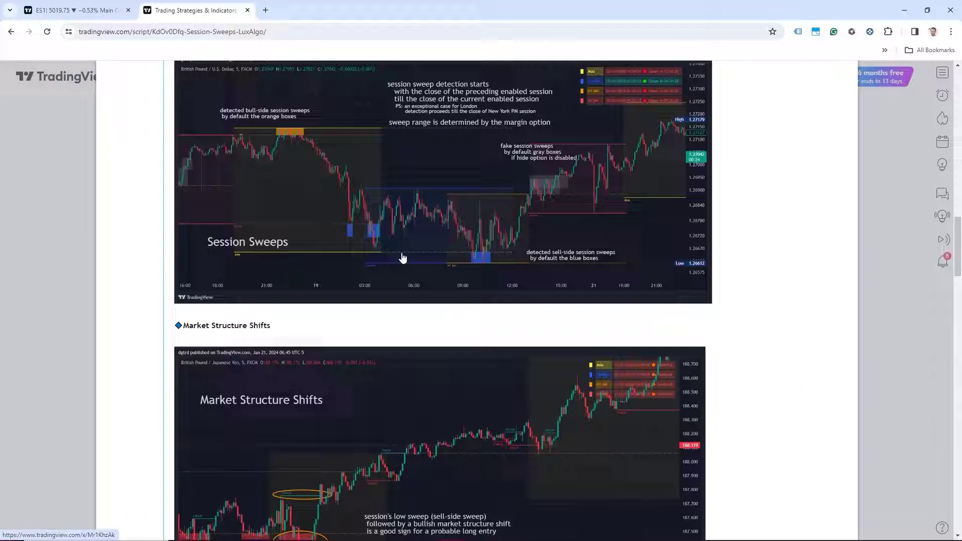
{"action": "scroll", "scroll_direction": "down", "scroll_amount": 3}
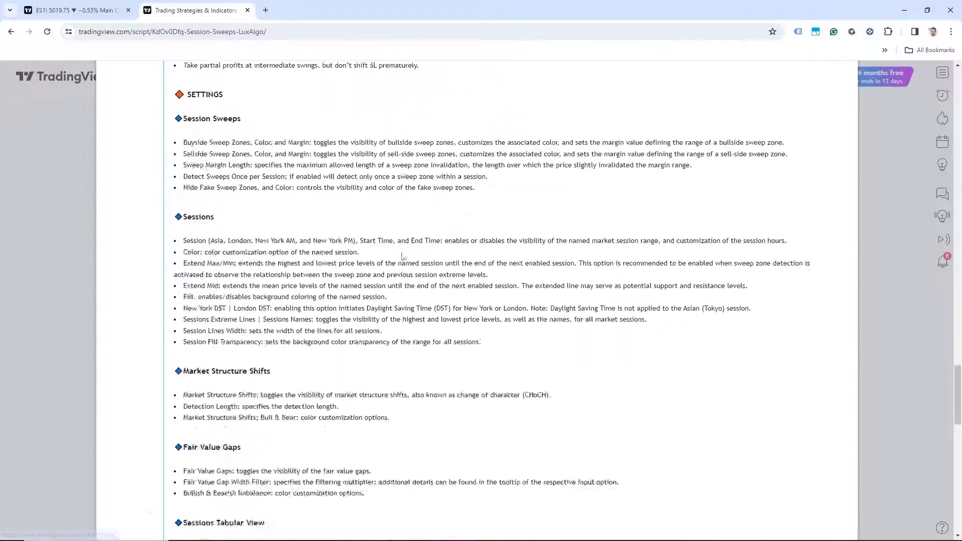
{"action": "scroll", "scroll_direction": "down", "scroll_amount": 3}
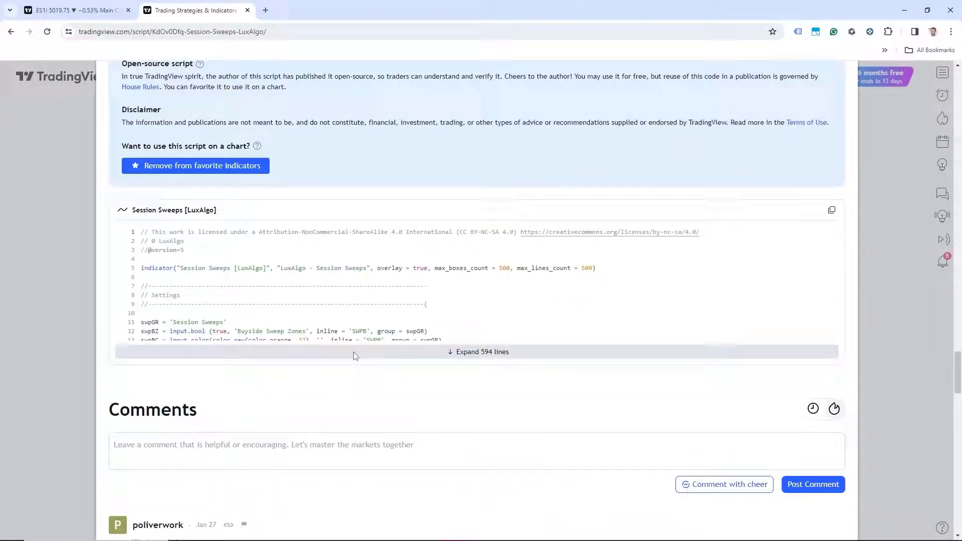
{"action": "left_click", "coordinate": [481, 352]}
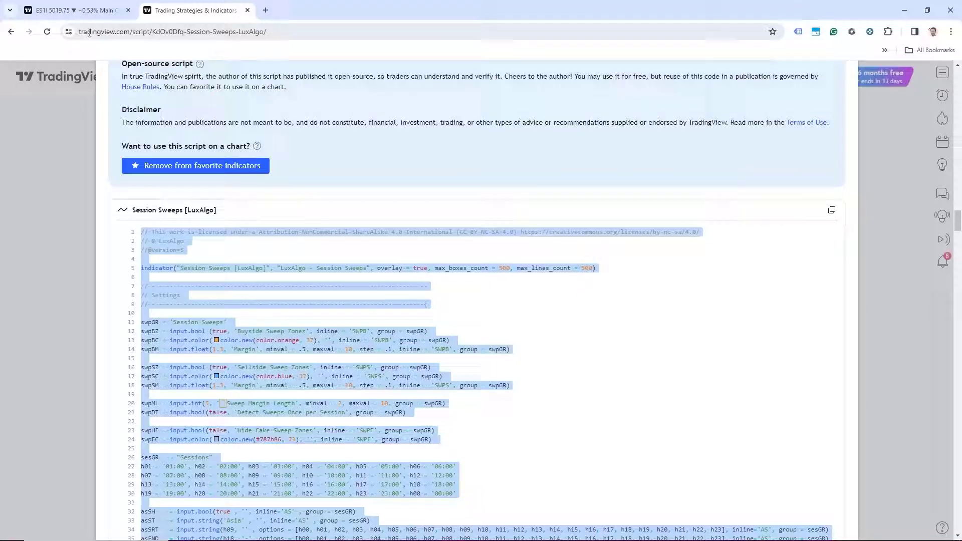
{"action": "left_click", "coordinate": [70, 10]}
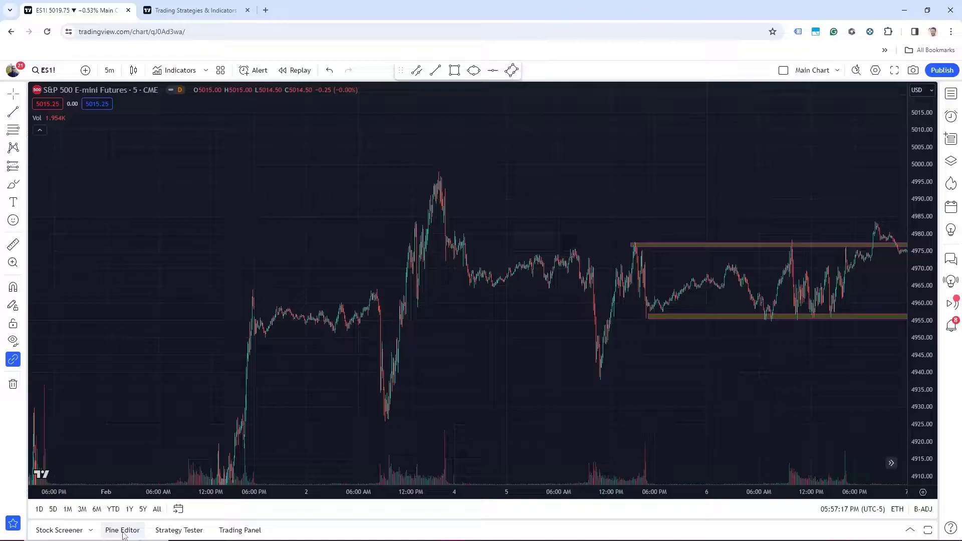
Step: Save the pasted Pine code as 'Session Sweeps [LuxAlgo]' and add the indicator to the ES chart
{"action": "left_click", "coordinate": [123, 530]}
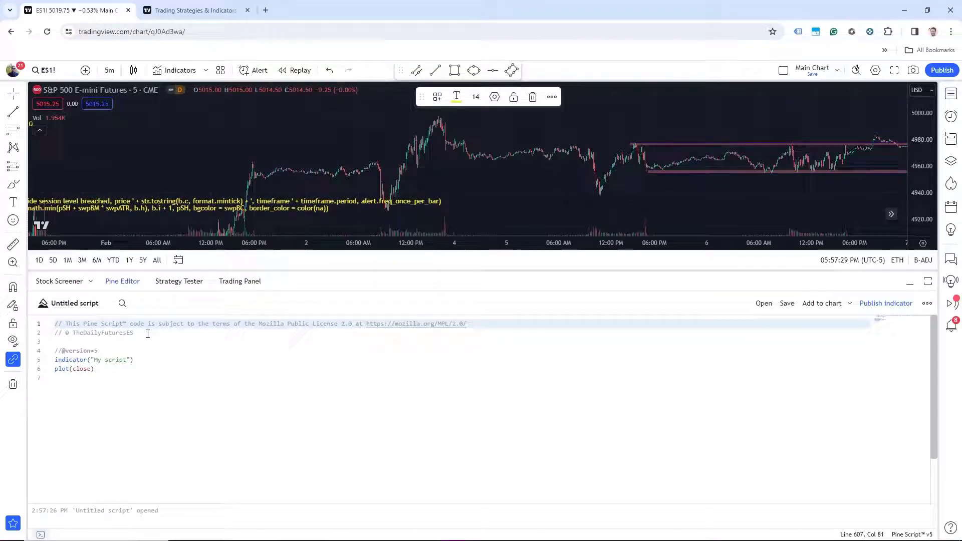
{"action": "scroll", "scroll_direction": "down", "scroll_amount": 3}
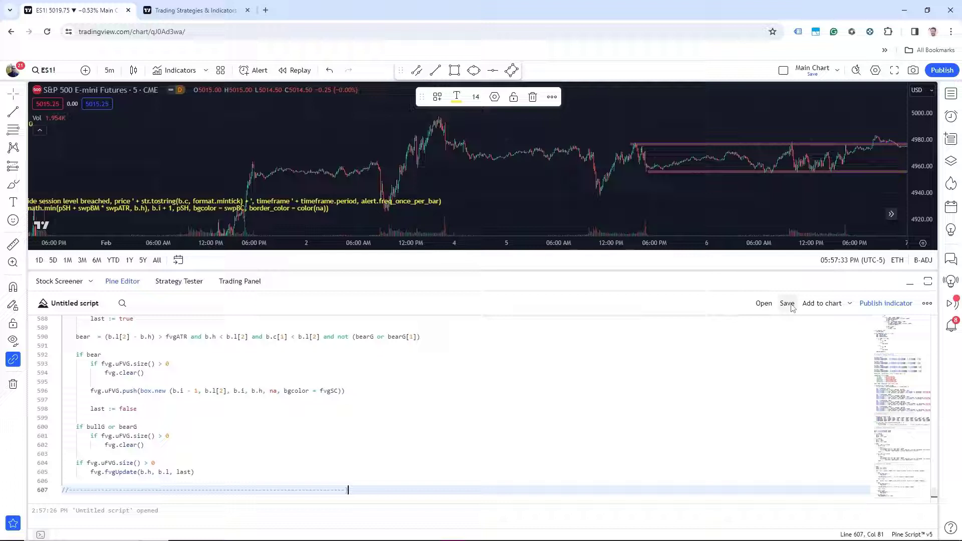
{"action": "left_click", "coordinate": [787, 303]}
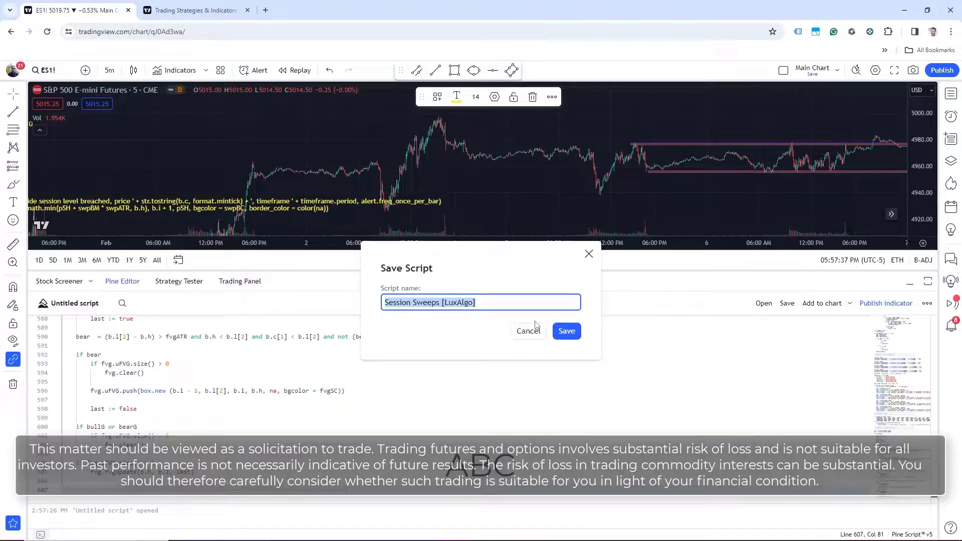
{"action": "left_click", "coordinate": [566, 331]}
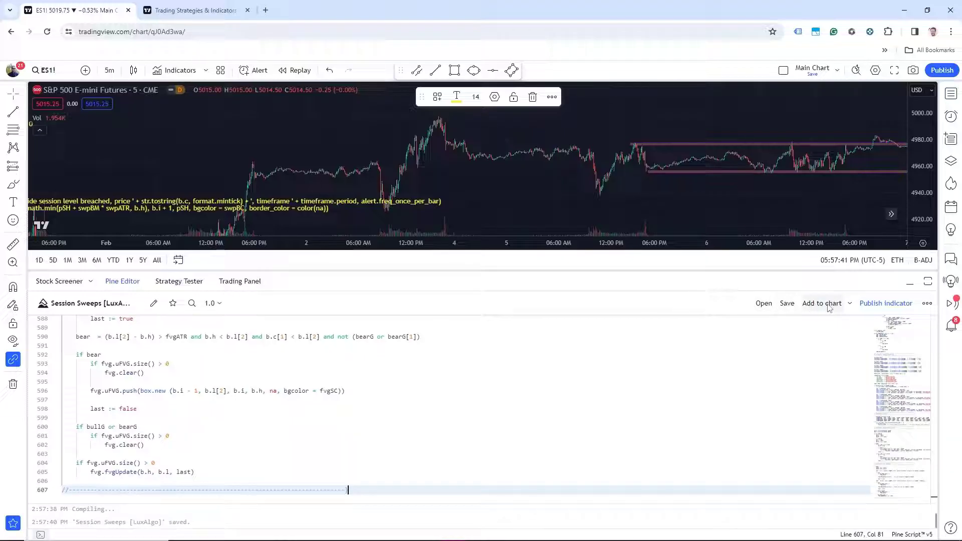
{"action": "mouse_move", "coordinate": [822, 308]}
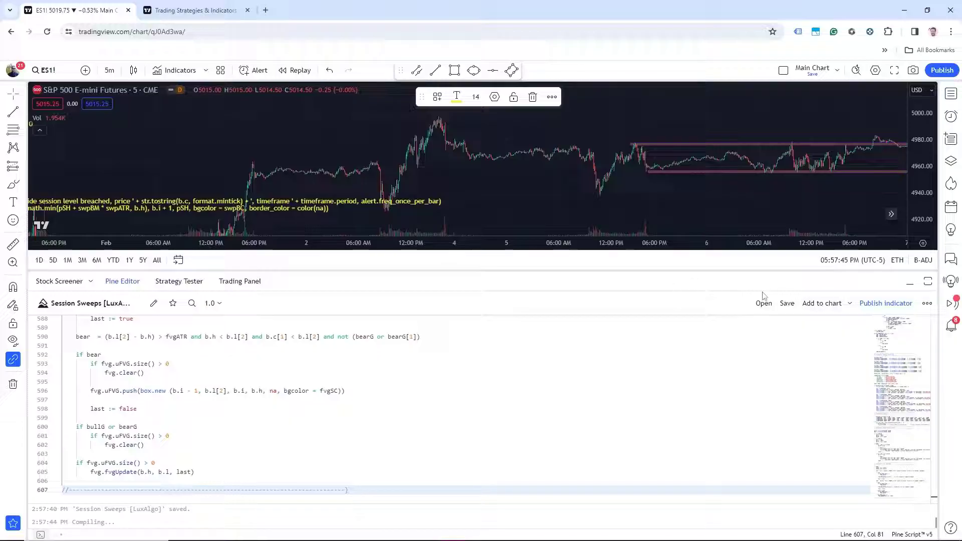
{"action": "left_click", "coordinate": [822, 303]}
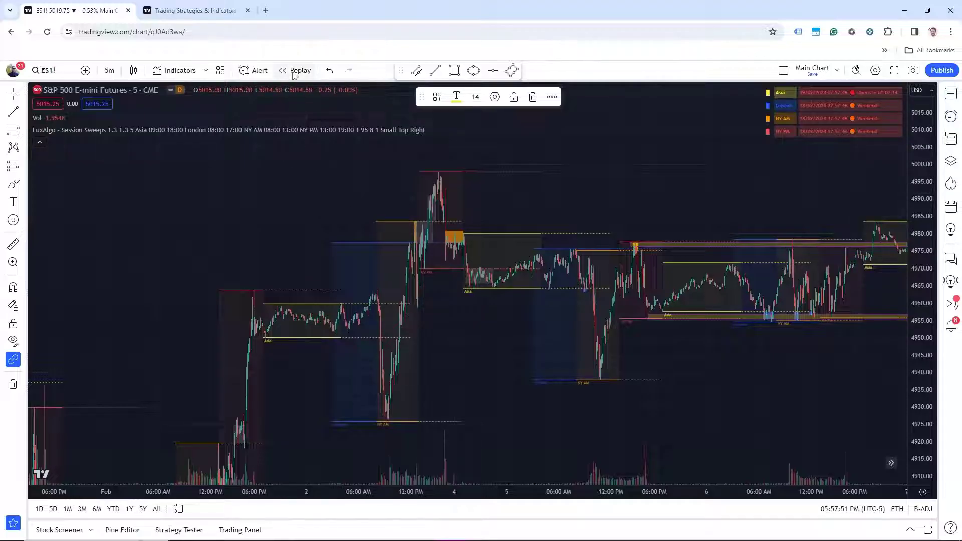
{"action": "mouse_move", "coordinate": [312, 132]}
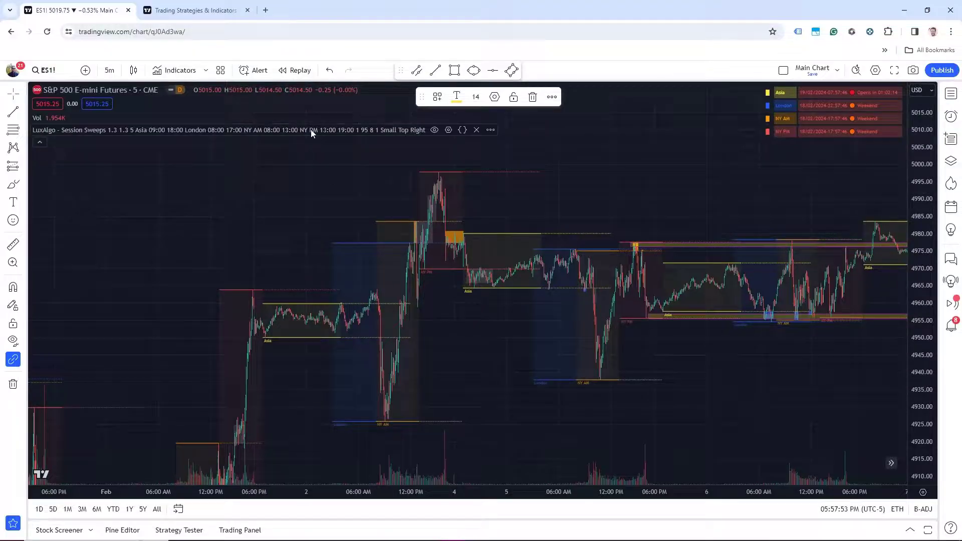
{"action": "mouse_move", "coordinate": [299, 70]}
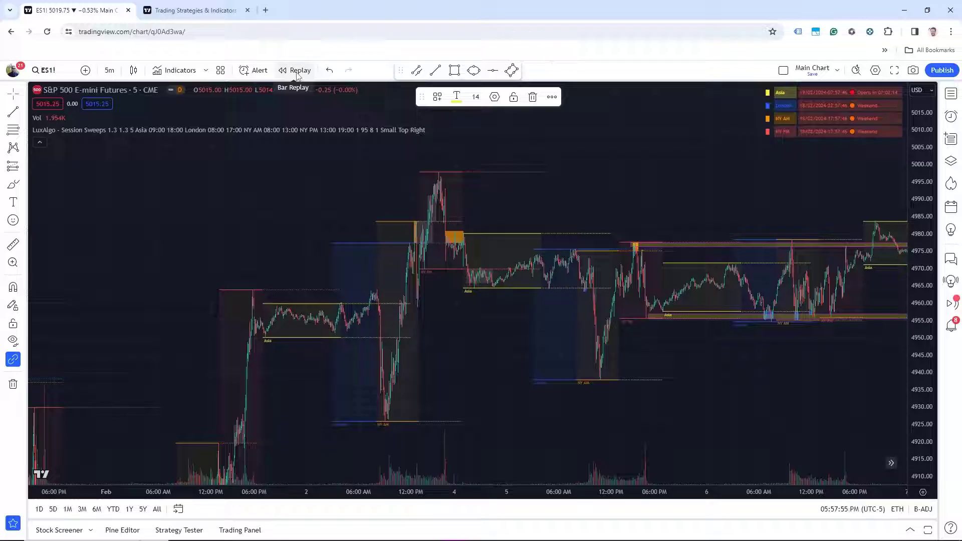
Step: Start bar replay from late January, switch to 1-minute bars and begin playback with Session Sweeps shown
{"action": "left_click", "coordinate": [300, 70]}
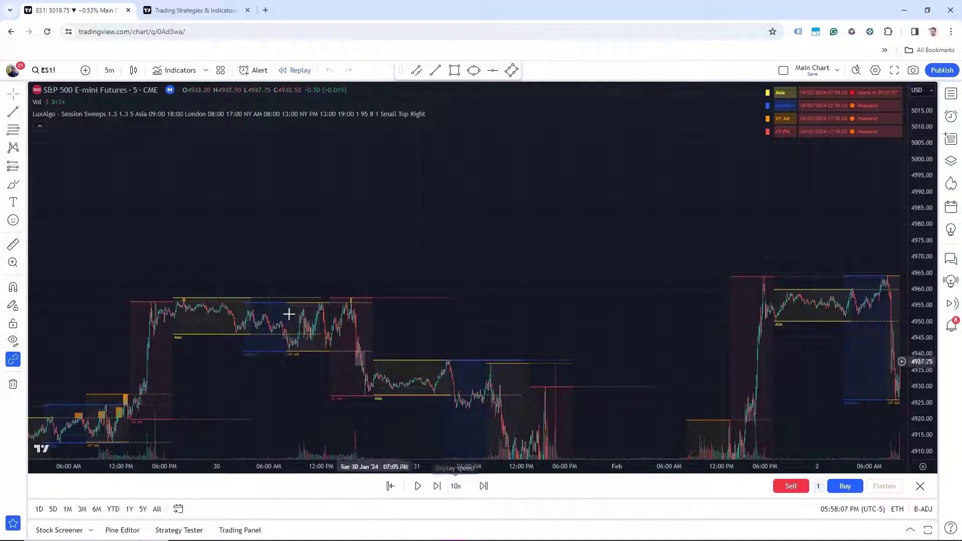
{"action": "left_click", "coordinate": [110, 71]}
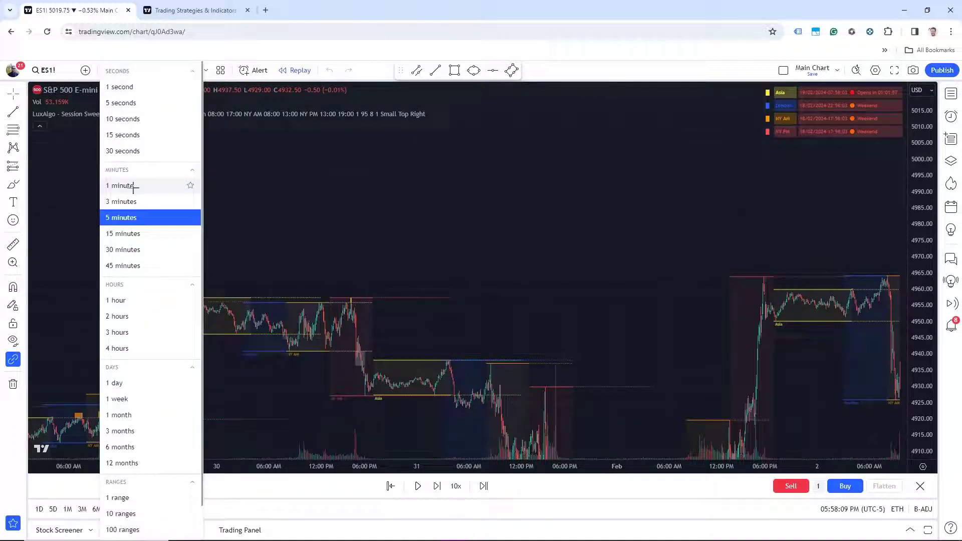
{"action": "left_click", "coordinate": [120, 185]}
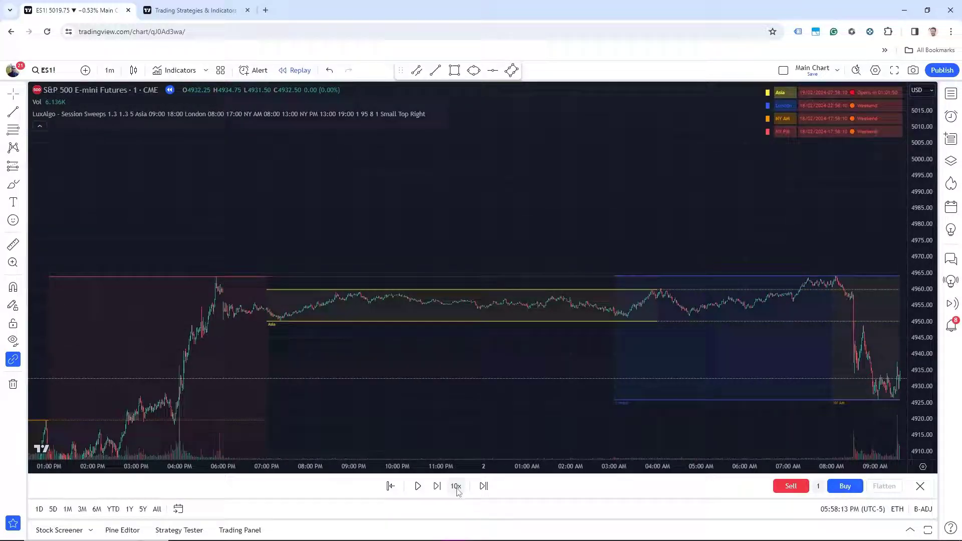
{"action": "left_click", "coordinate": [417, 486]}
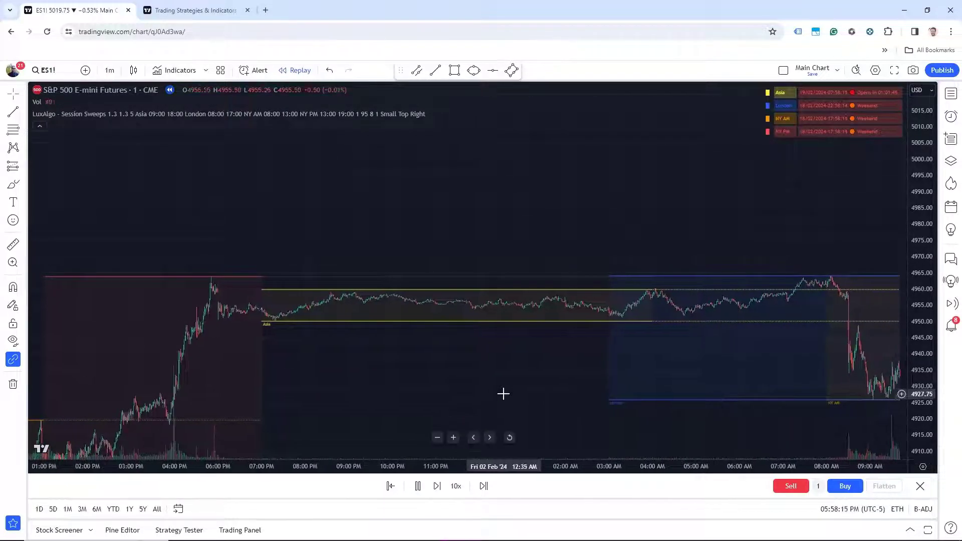